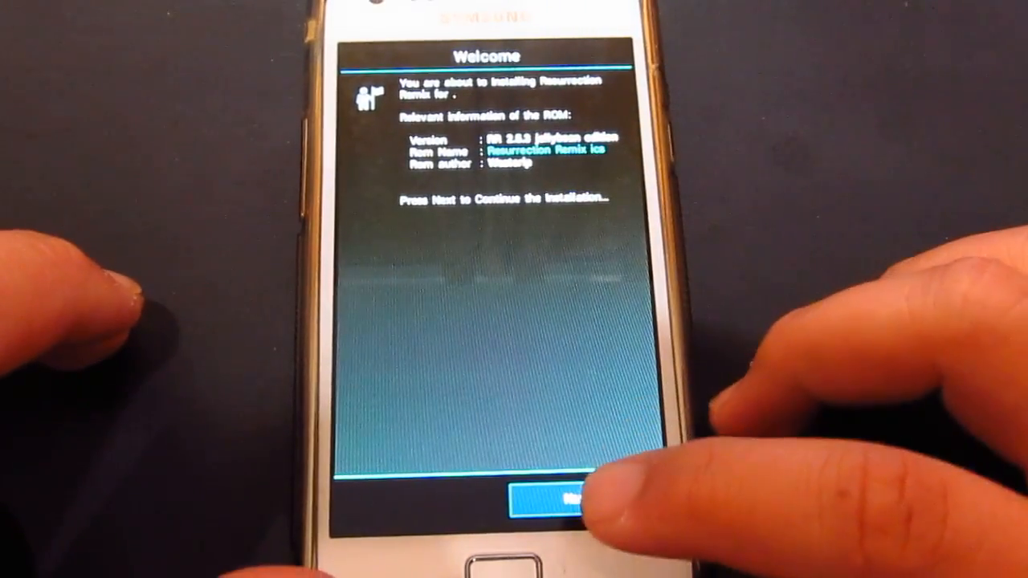
Continue past the ROM welcome screen and tick the PitchBlack theme
click(550, 502)
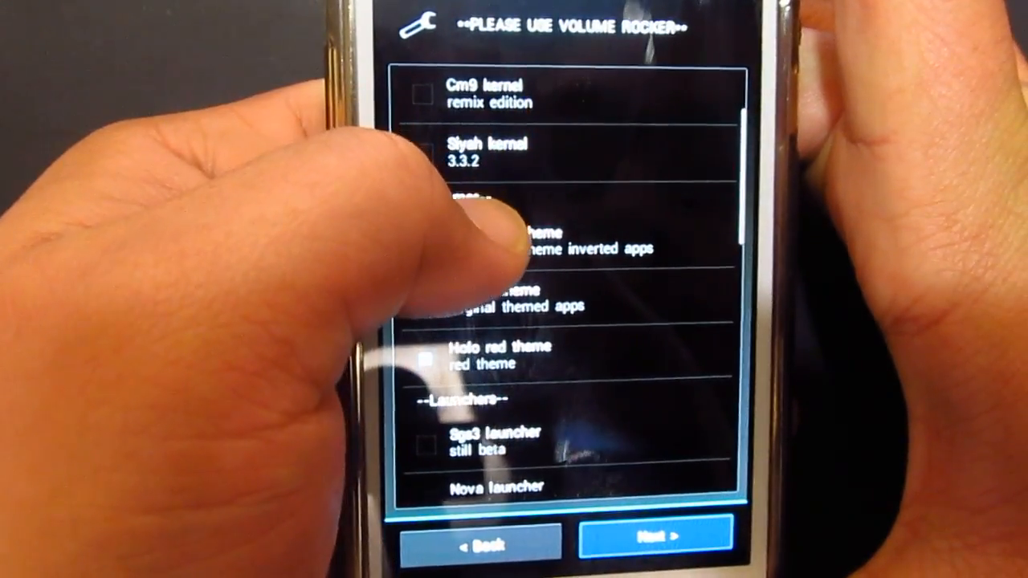
click(424, 231)
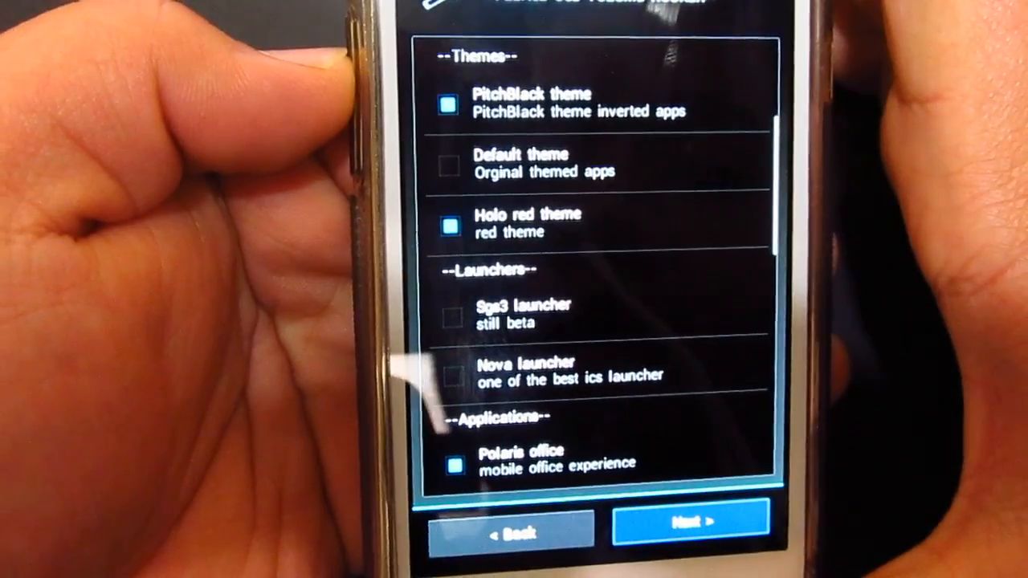
Scroll through the kernel, theme and app add-ons, keeping Polaris office, ES explorer and RR music player ticked
click(546, 165)
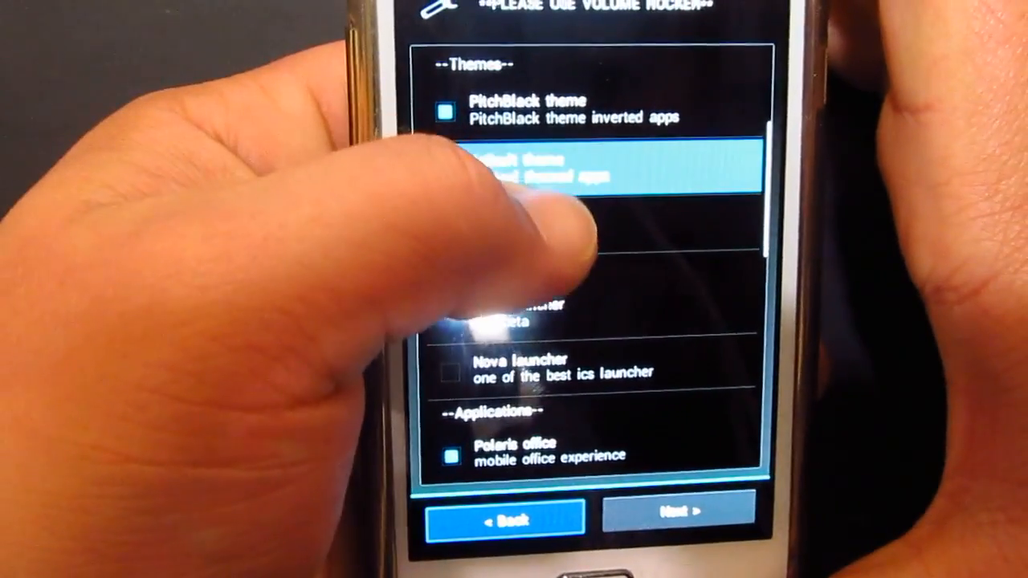
scroll(down, 3)
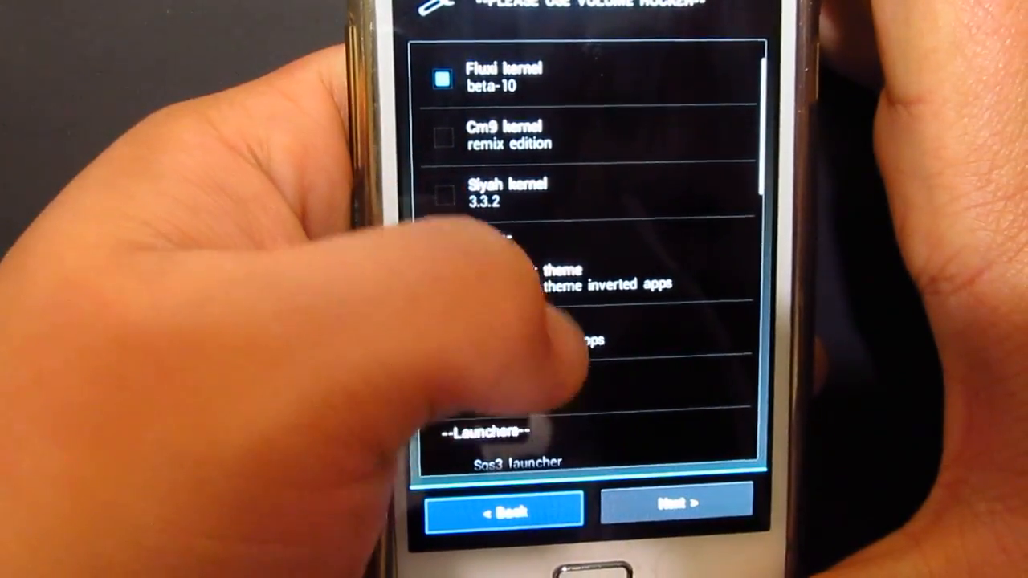
scroll(down, 3)
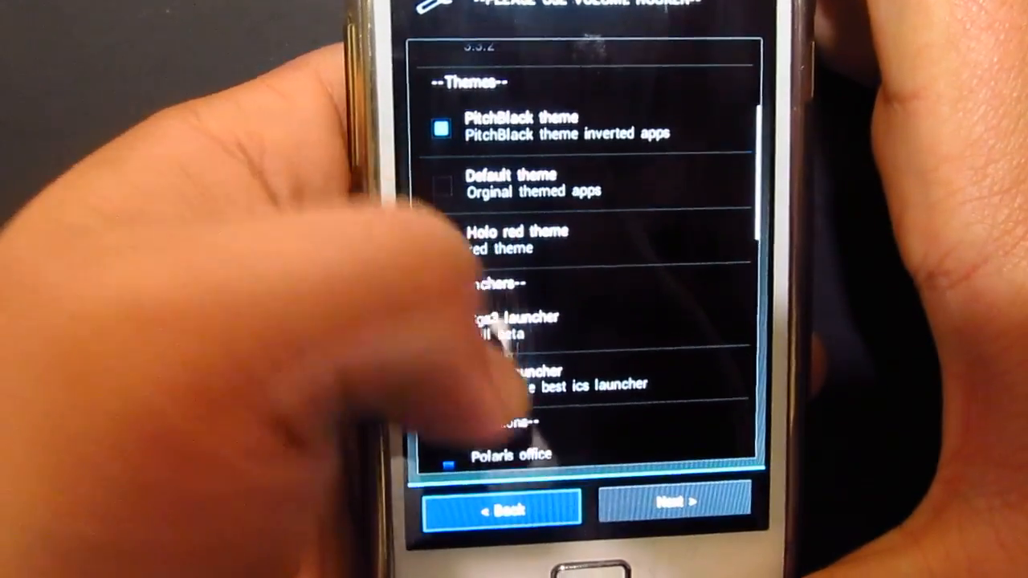
scroll(down, 3)
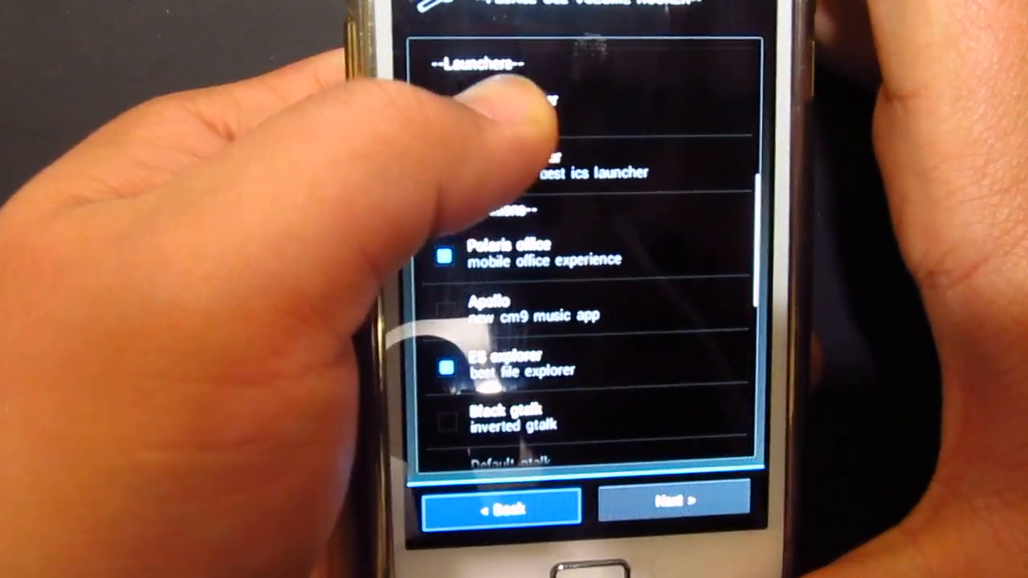
scroll(down, 3)
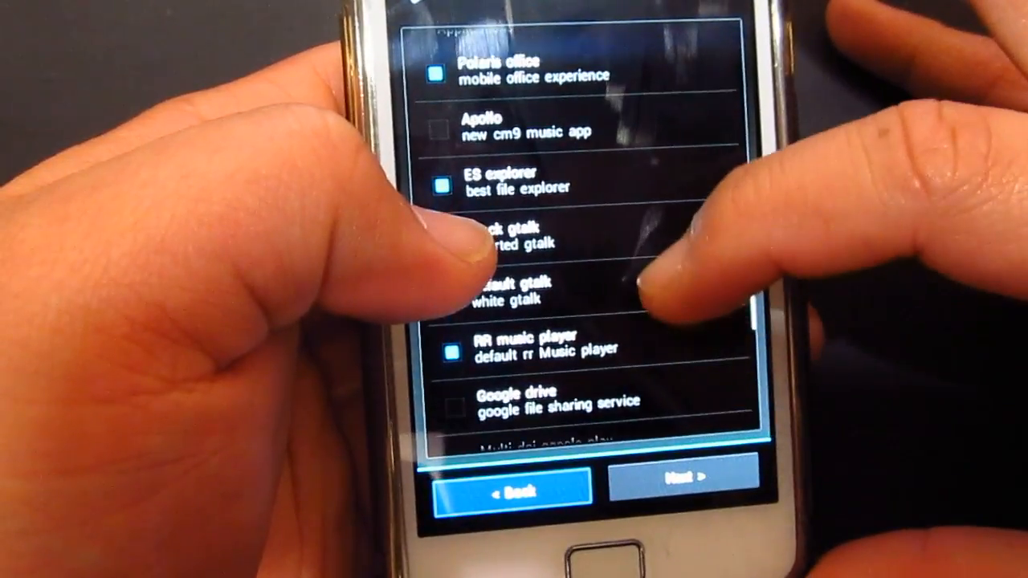
Add Google drive and JB Transition Animation, then advance to Ready to Install
scroll(down, 3)
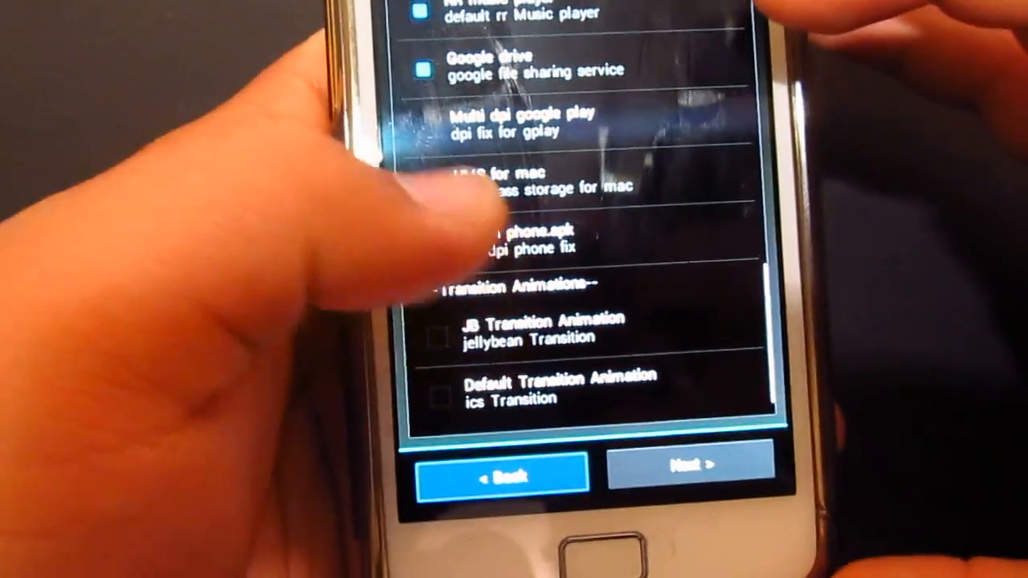
scroll(down, 3)
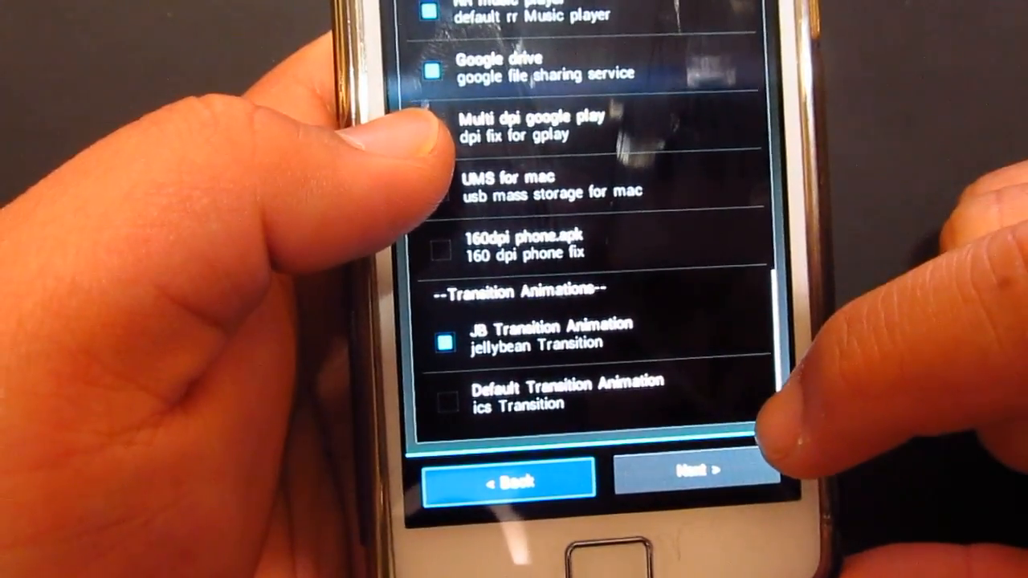
click(687, 474)
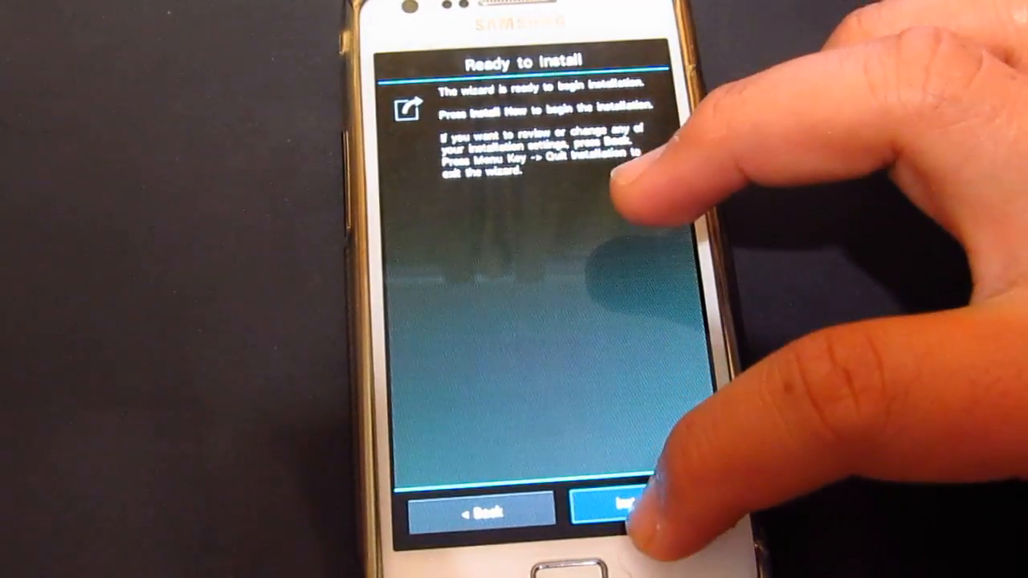
Install Resurrection Remix and continue to the Installation Completed screen
click(638, 502)
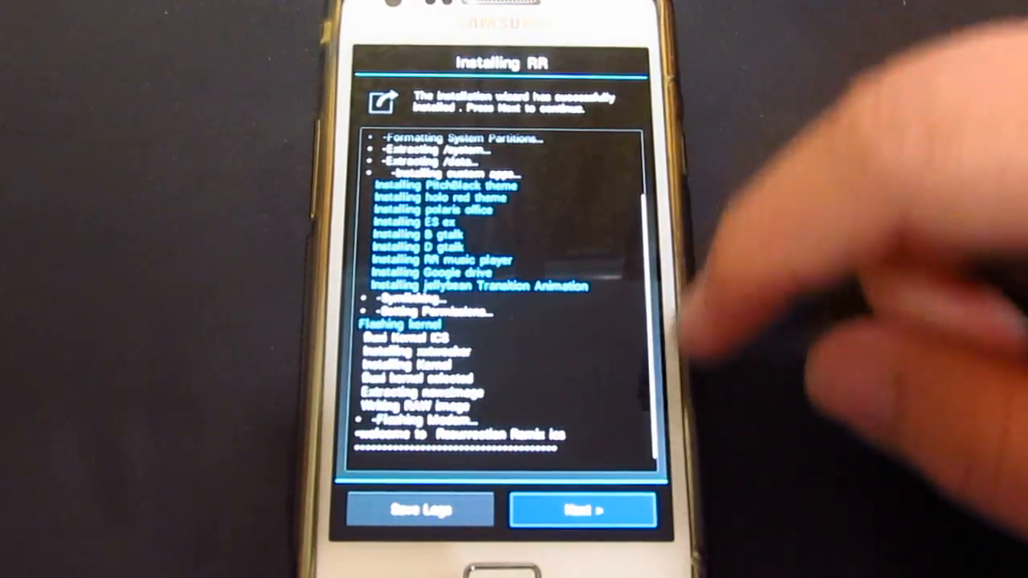
click(583, 509)
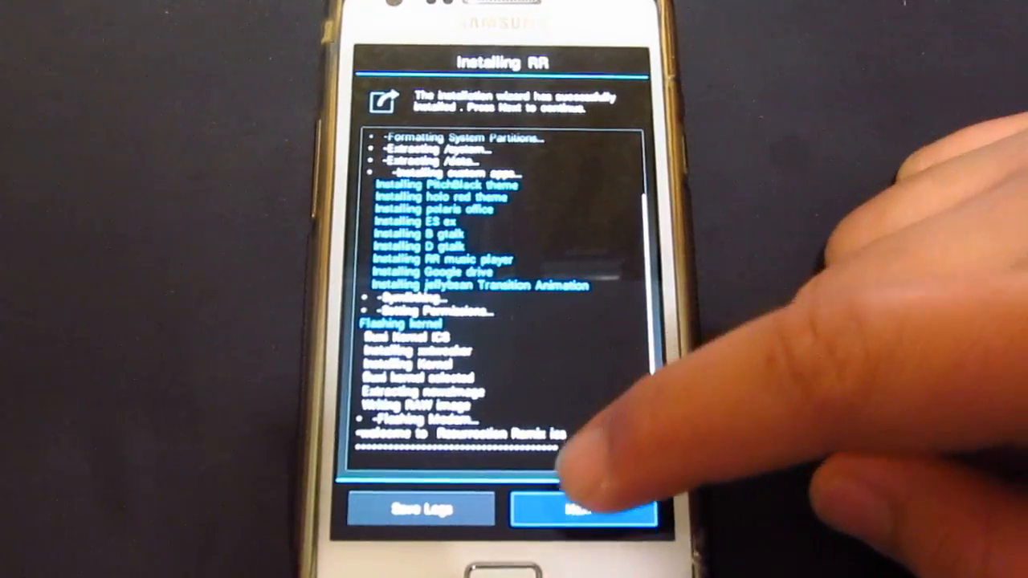
click(582, 508)
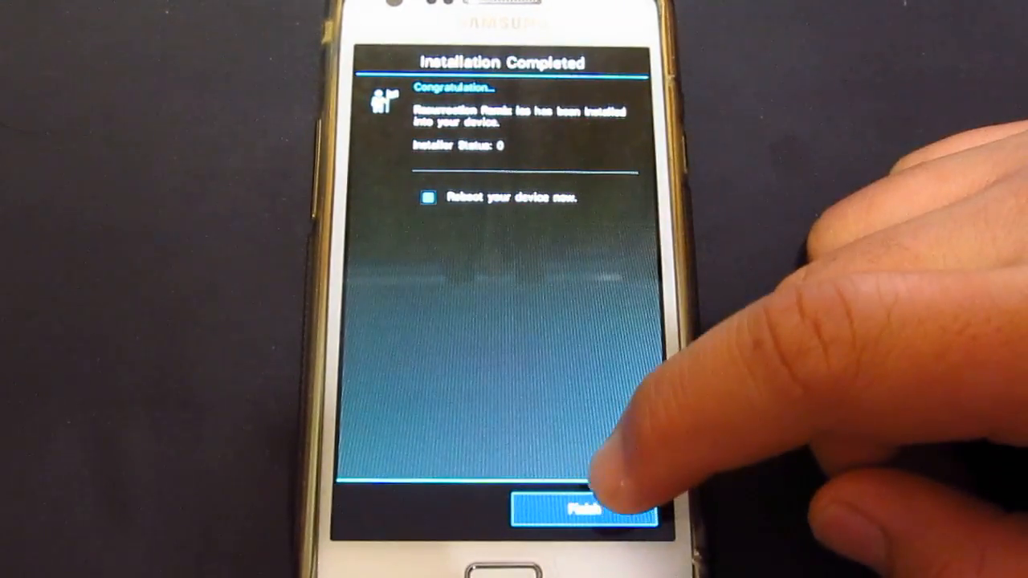
click(575, 504)
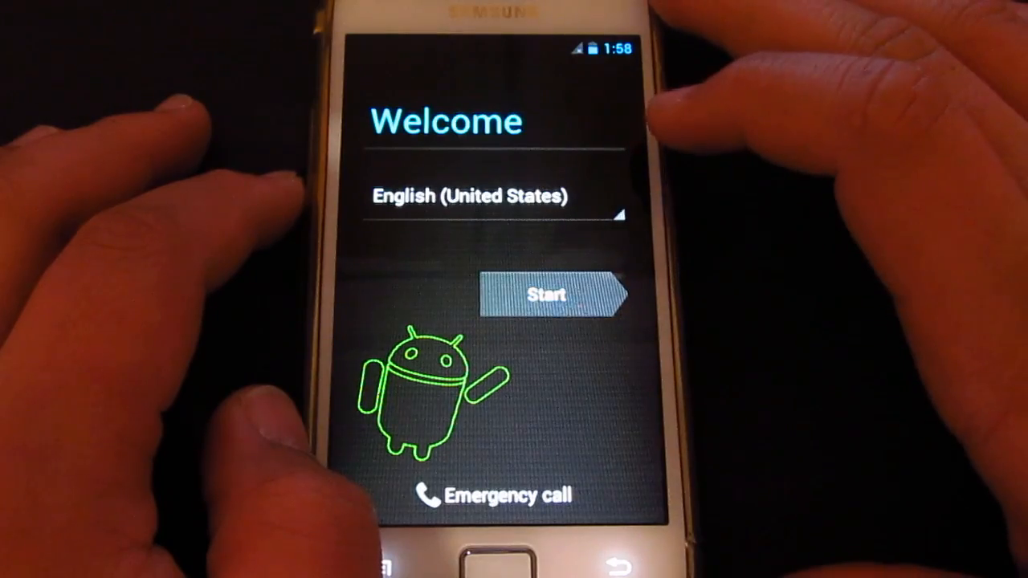
Start setup in English (United States), allow the Superuser request, and accept date and time
click(548, 293)
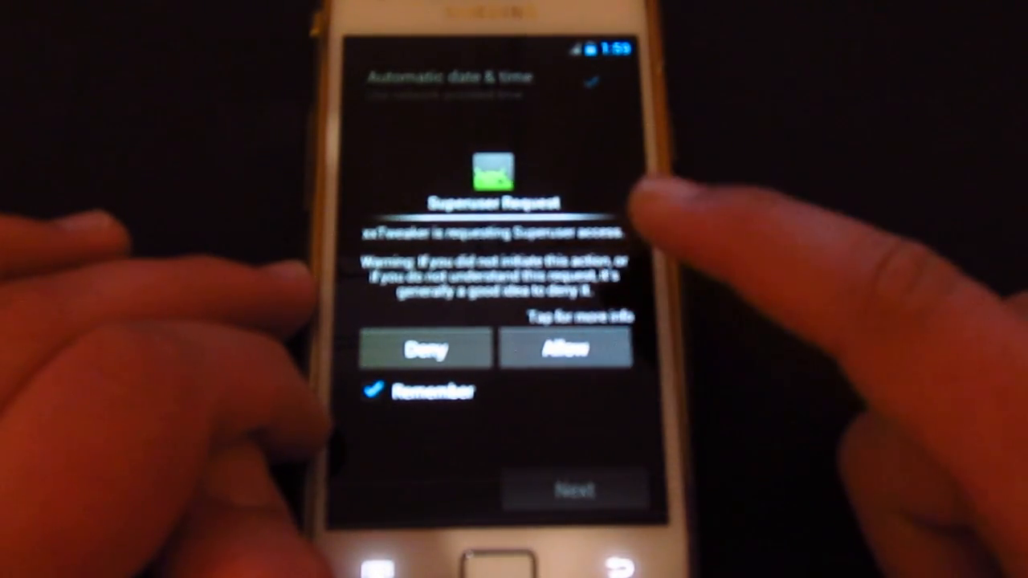
click(566, 347)
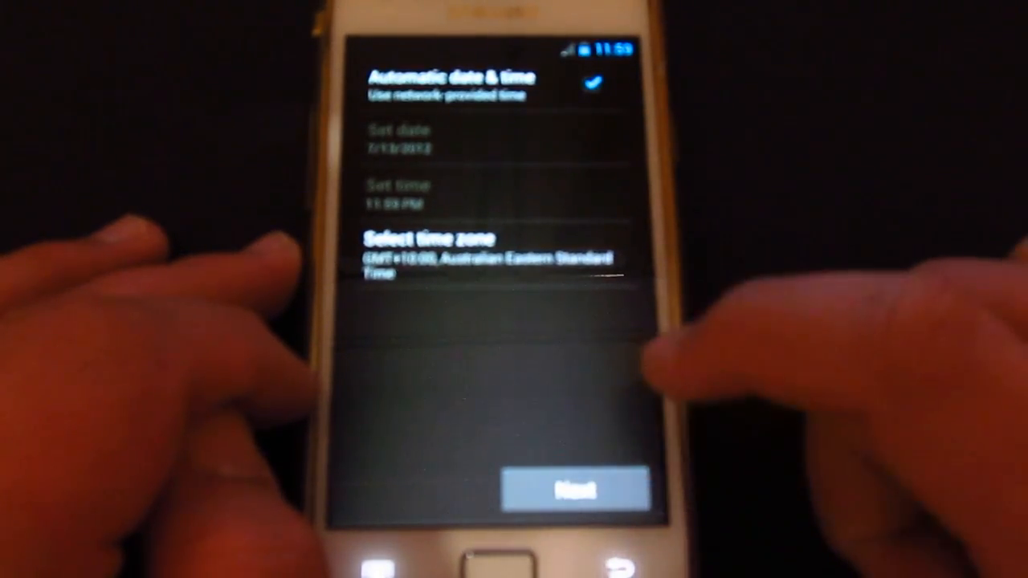
click(575, 489)
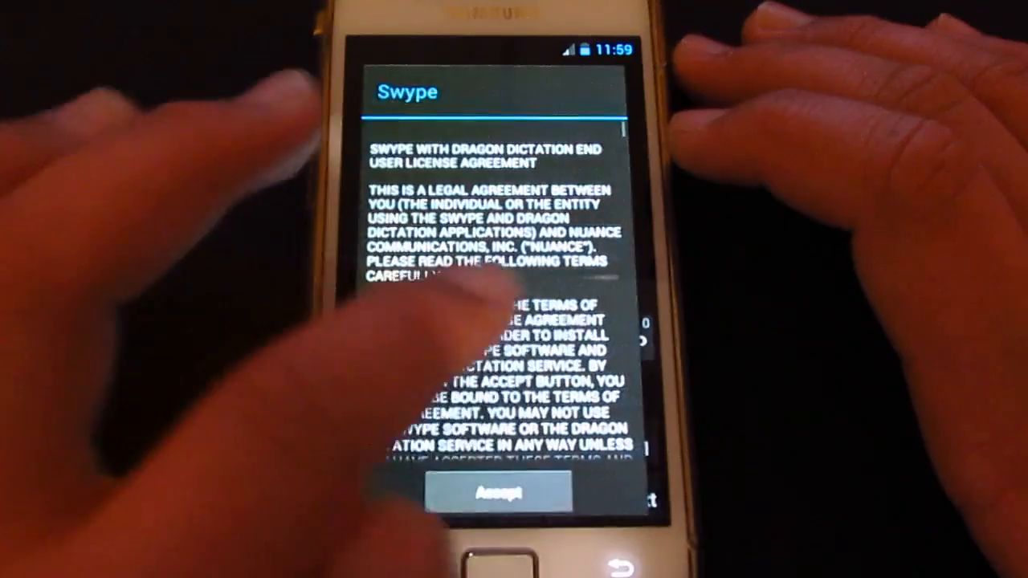
Accept the Swype license and Google services terms, then finish the setup wizard
click(498, 492)
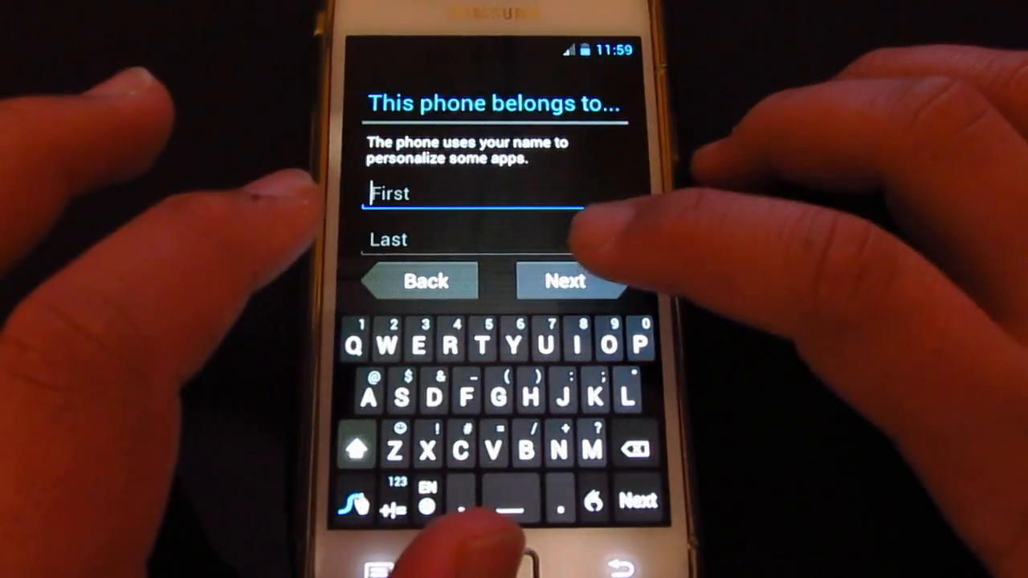
click(566, 280)
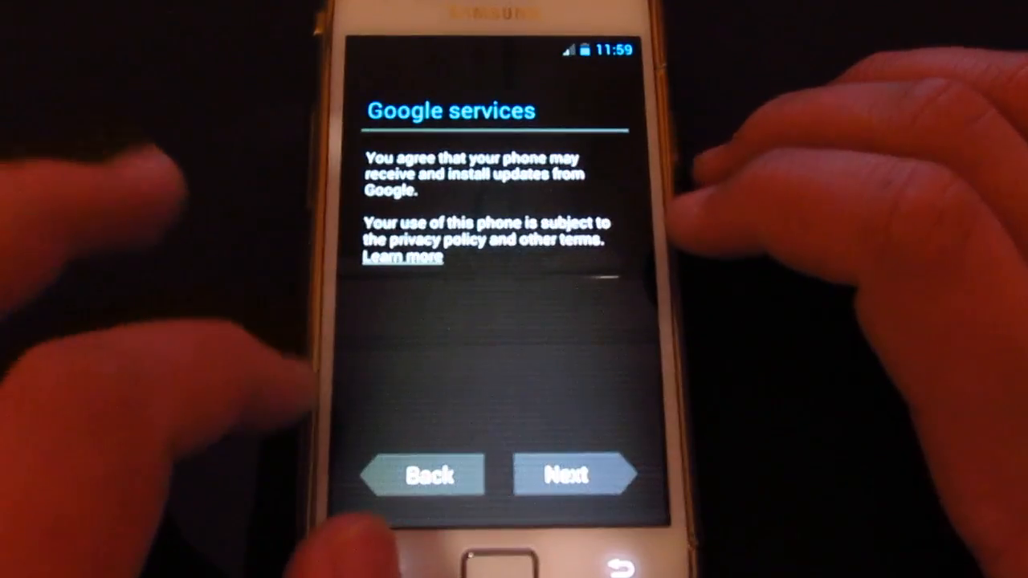
click(572, 474)
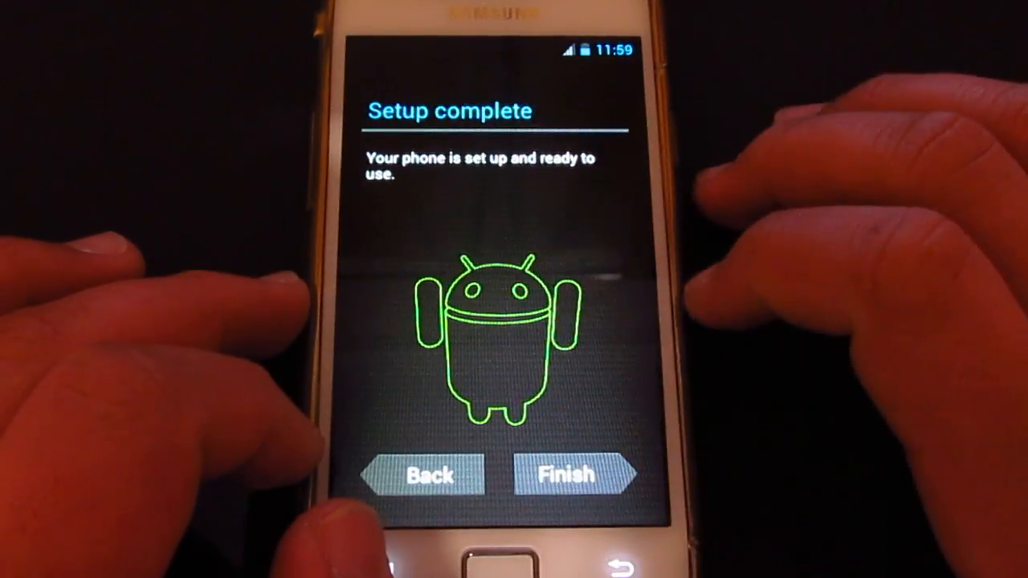
click(566, 474)
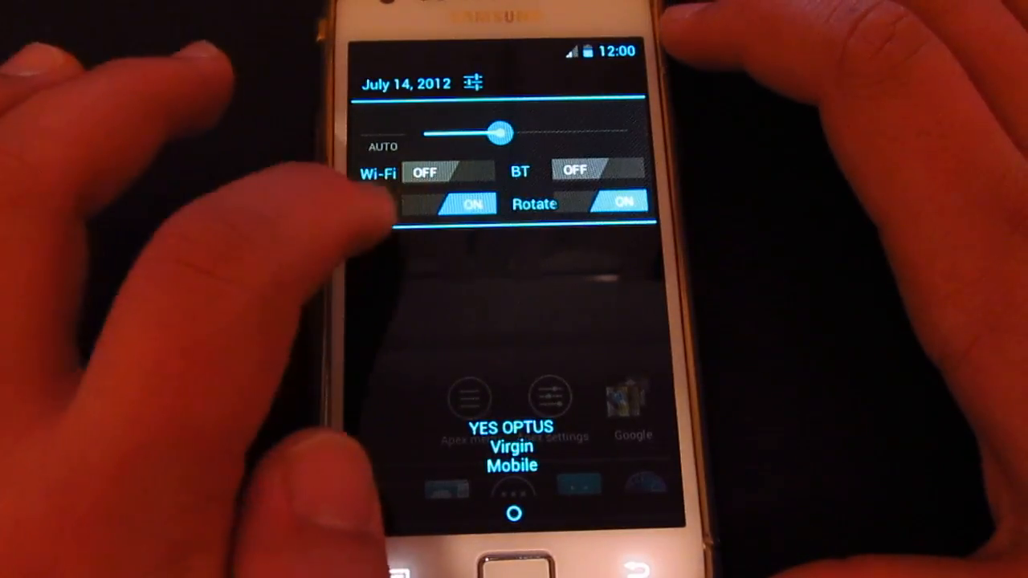
Dismiss the quick settings panel and open Apex Launcher's app drawer
click(441, 181)
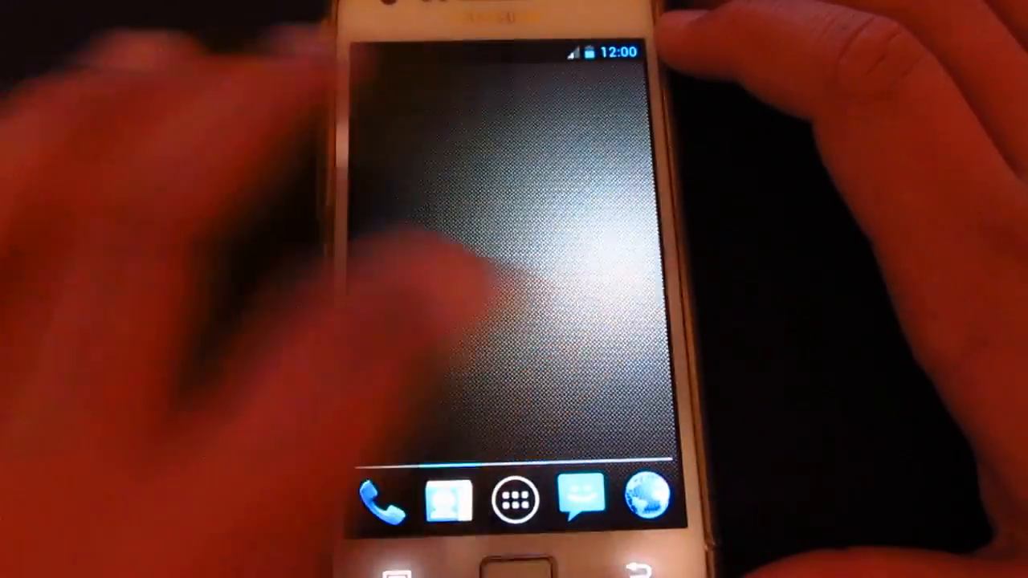
click(515, 498)
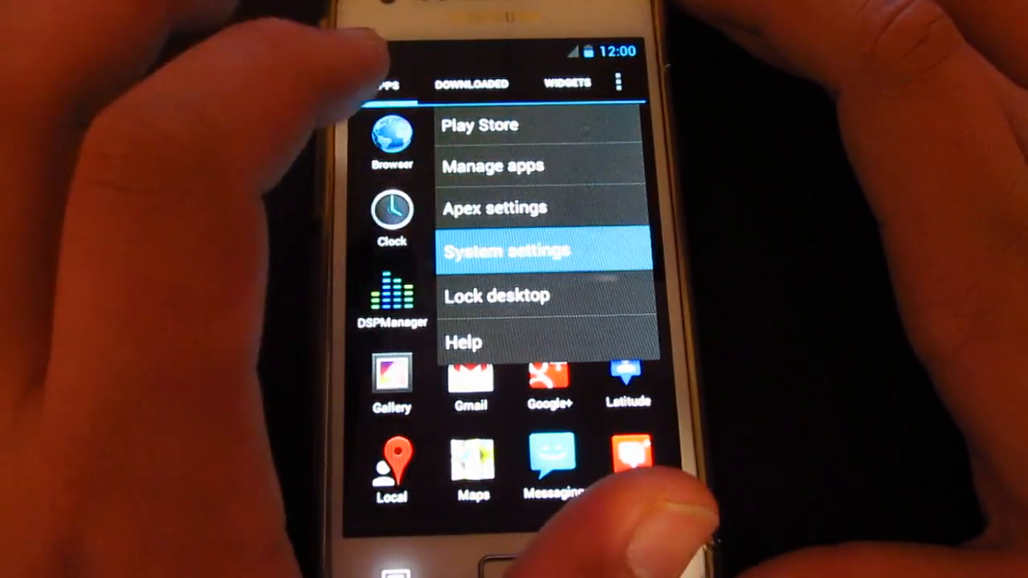
In System settings, switch Wi-Fi on and connect to the NETGEAR80 network
click(506, 251)
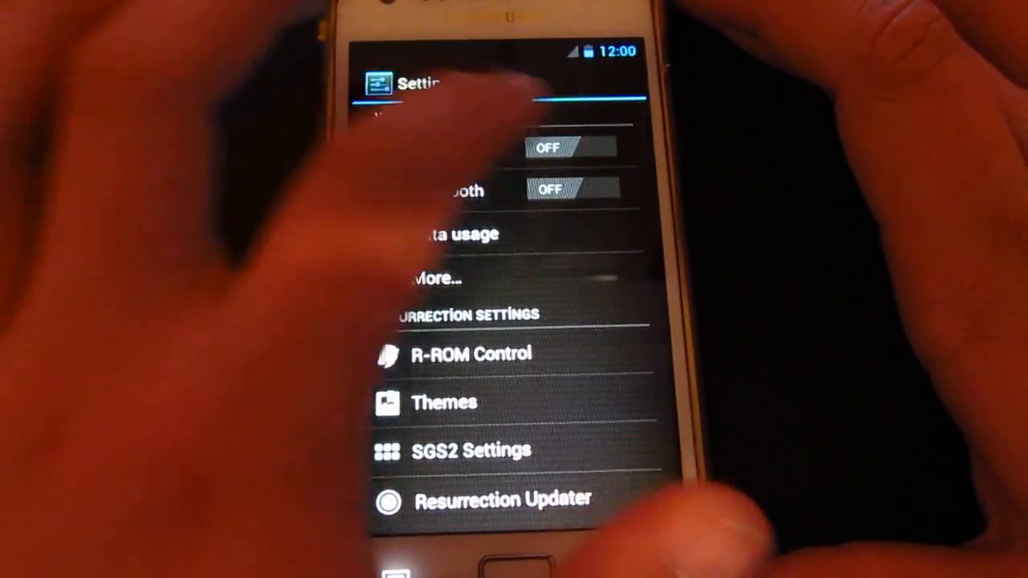
click(572, 147)
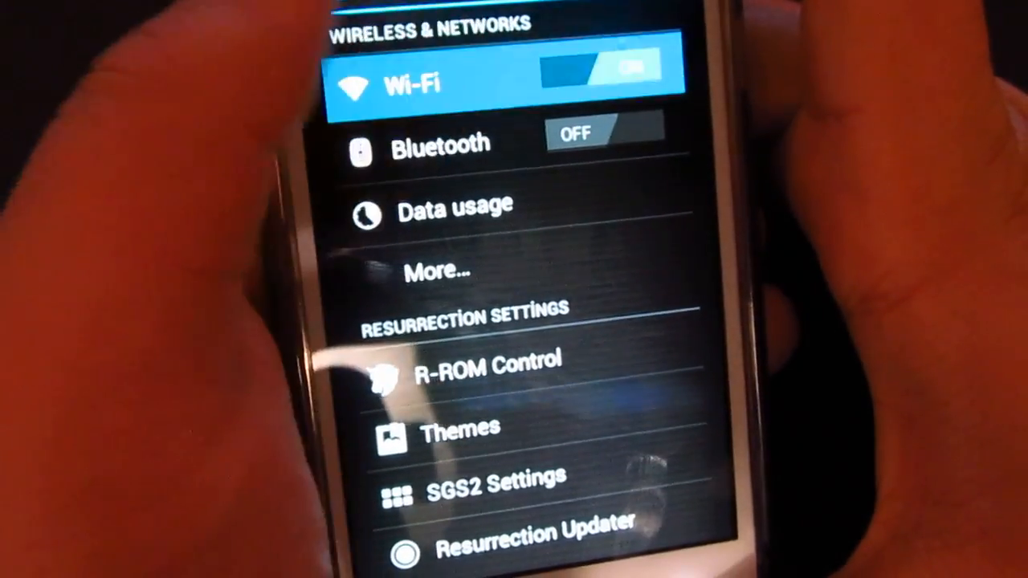
click(425, 82)
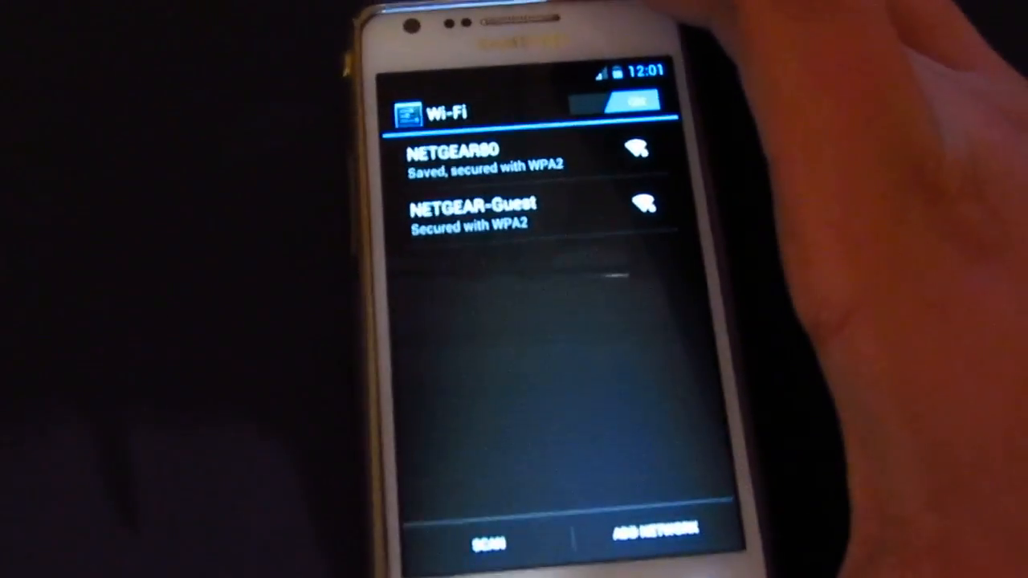
click(449, 156)
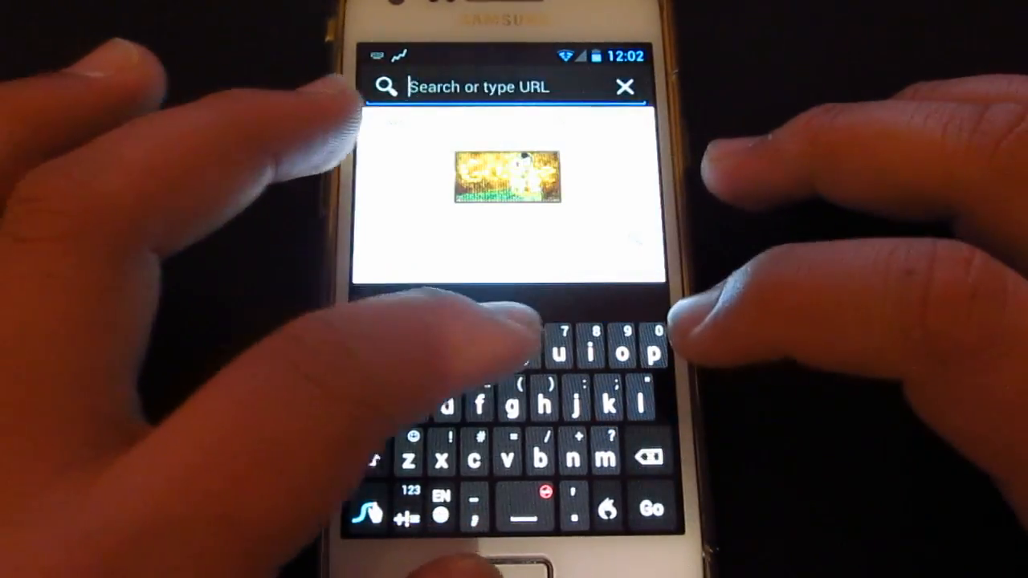
Type 'techno' into the browser's search bar
text(te)
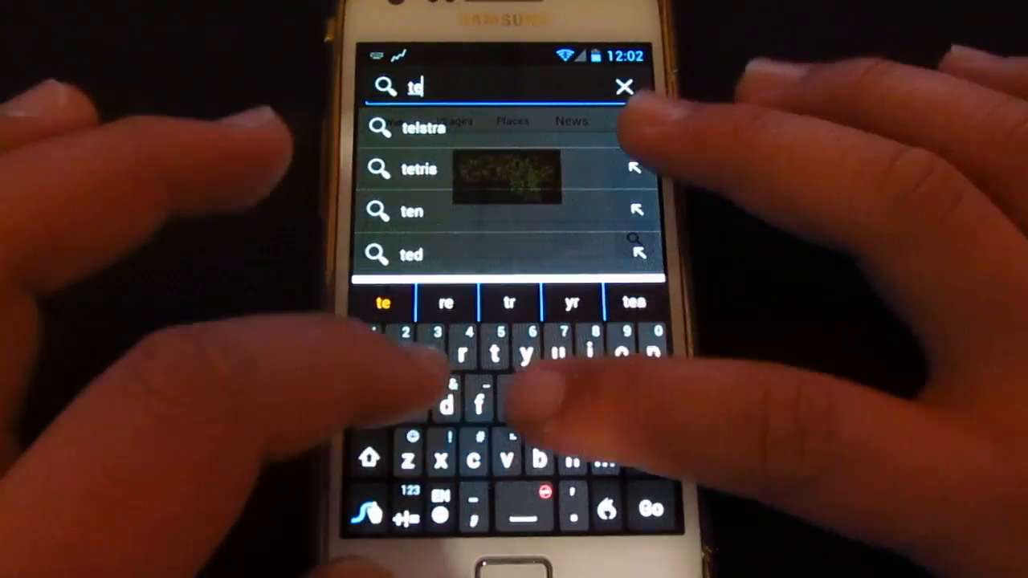
text(chno)
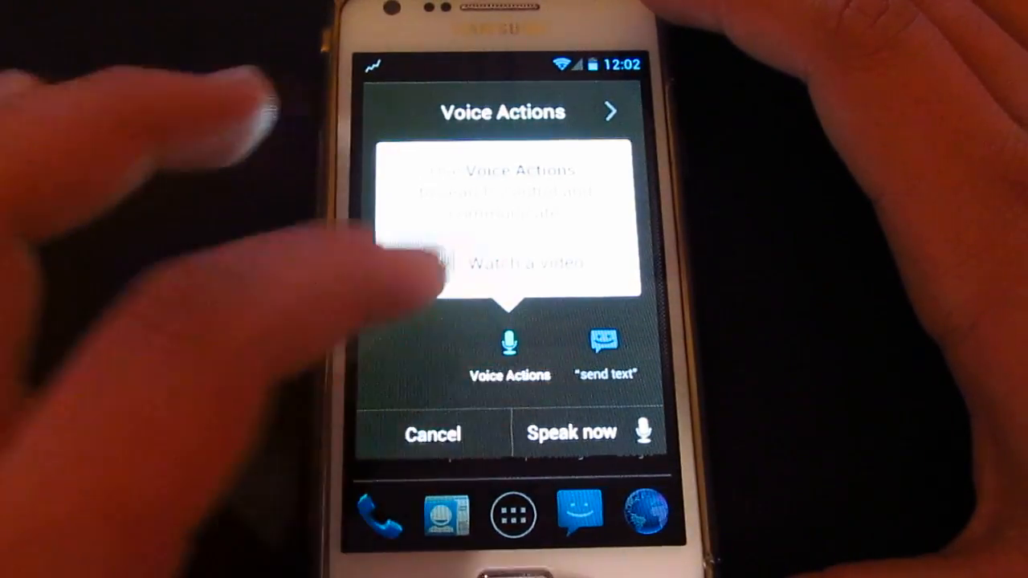
Cancel the Voice Actions prompt over the home screen
click(571, 434)
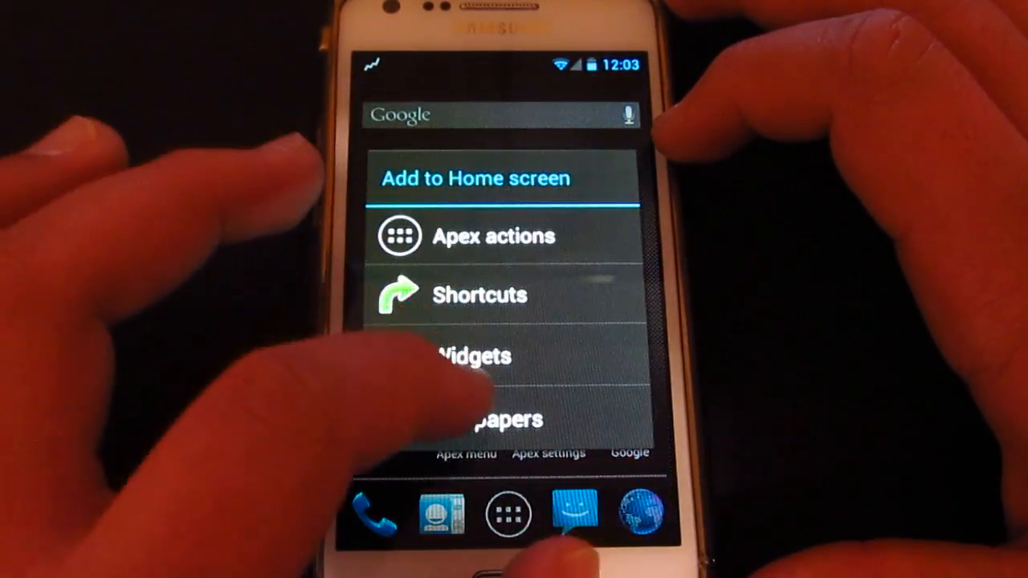
Choose Wallpapers from Add to Home screen and pick the Resurrection Remix wallpapers
click(498, 419)
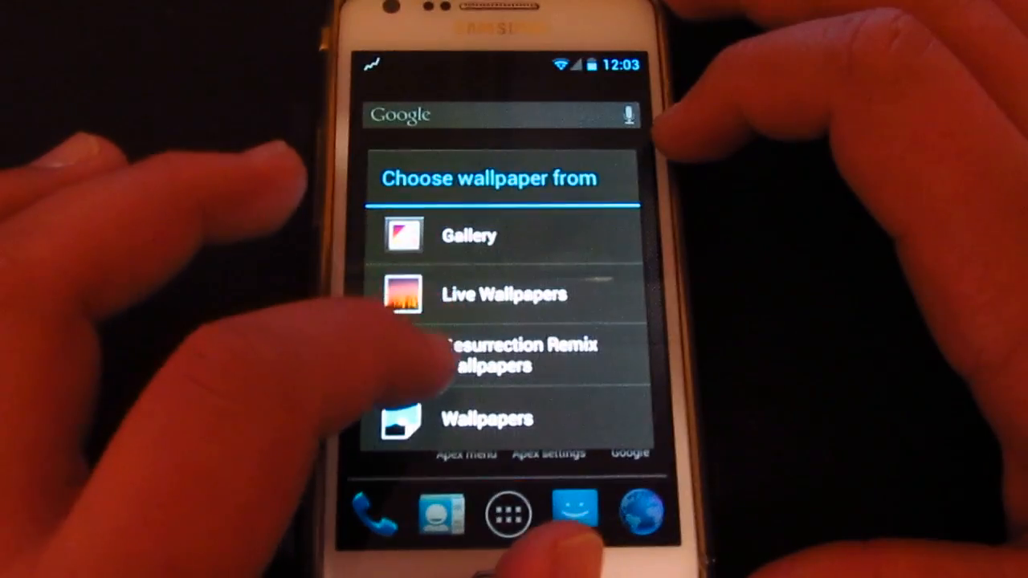
click(522, 354)
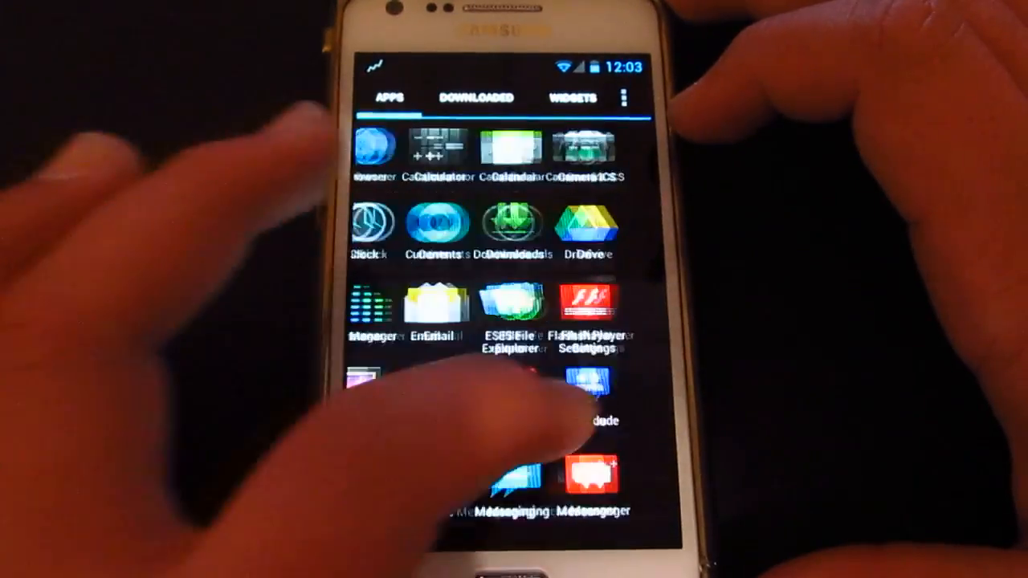
scroll(down, 3)
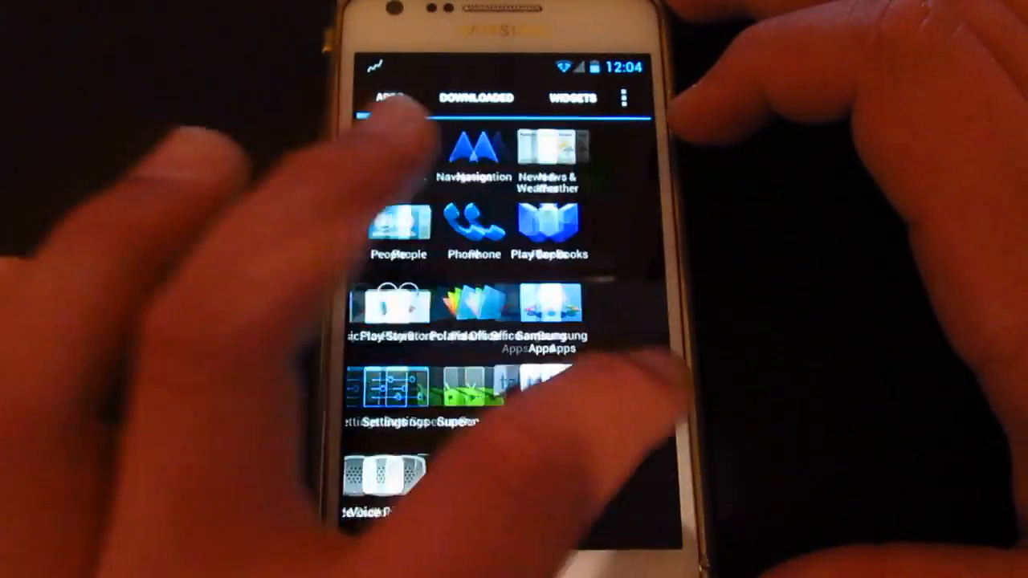
click(573, 98)
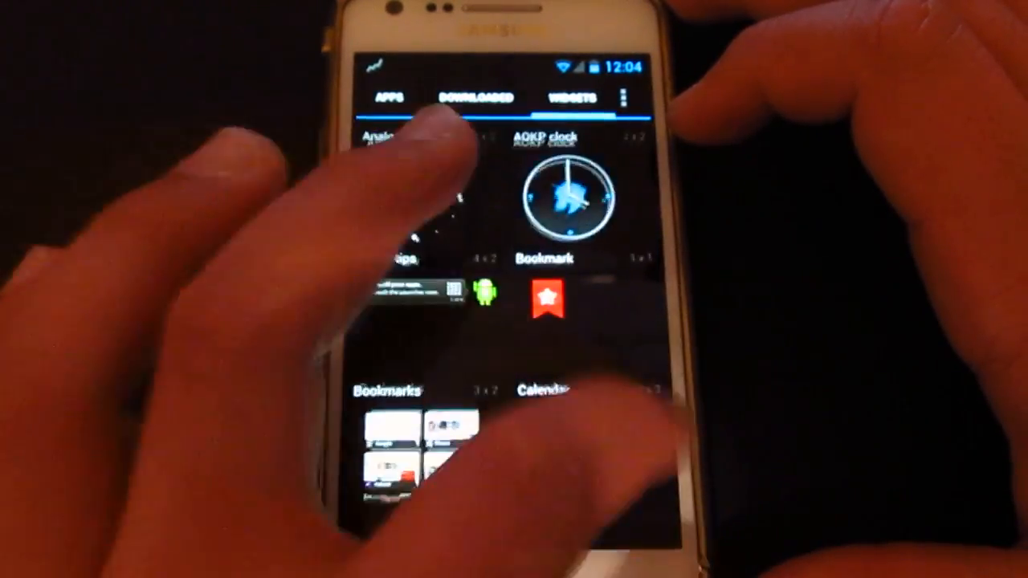
click(388, 96)
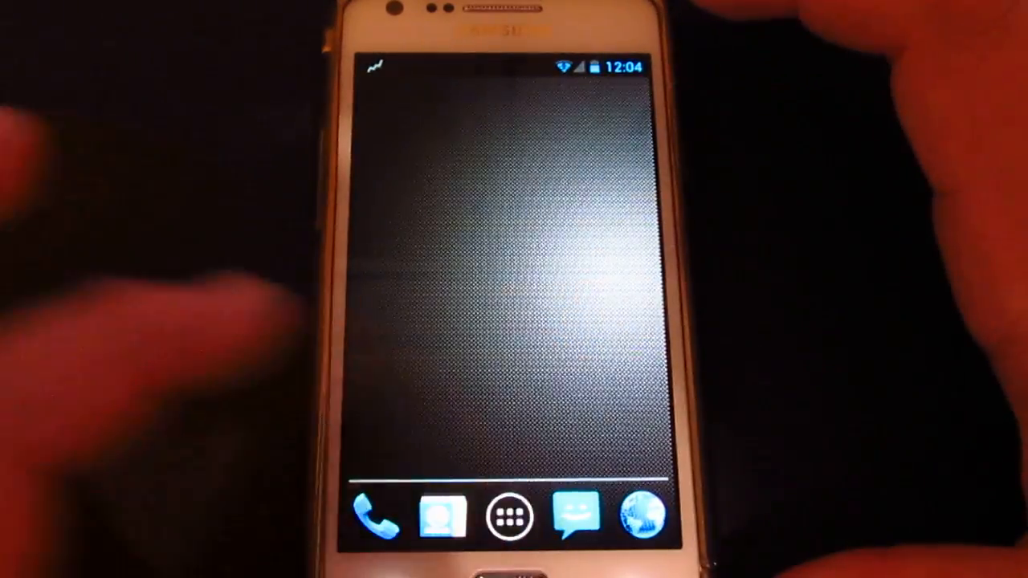
click(514, 515)
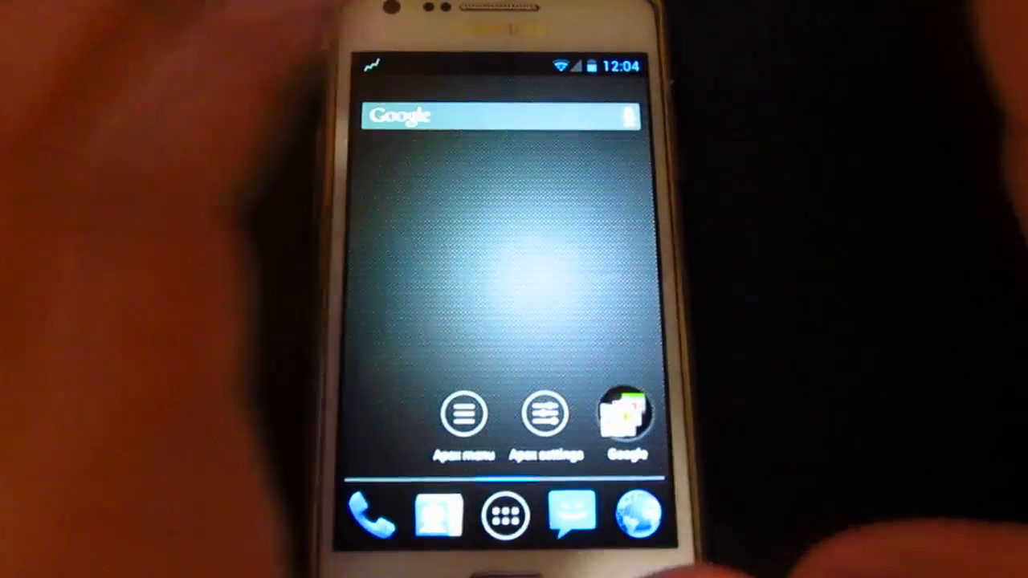
click(502, 516)
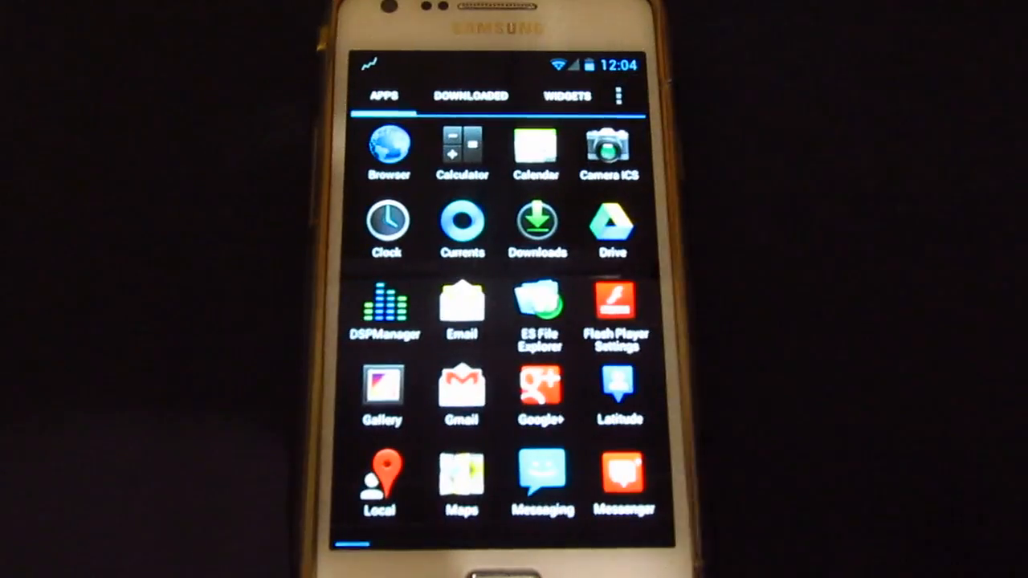